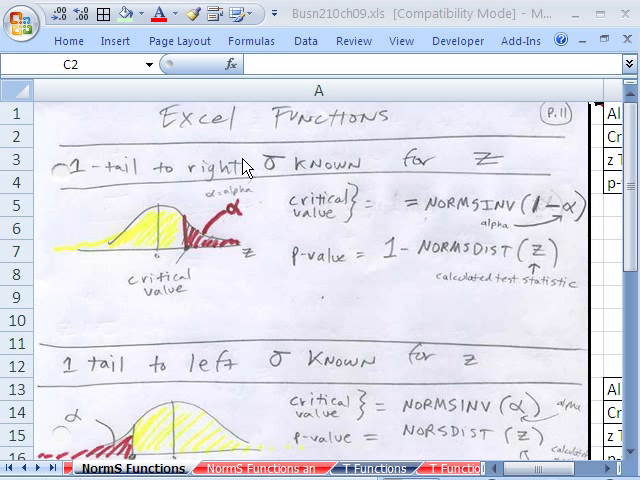
pyautogui.moveTo(169, 398)
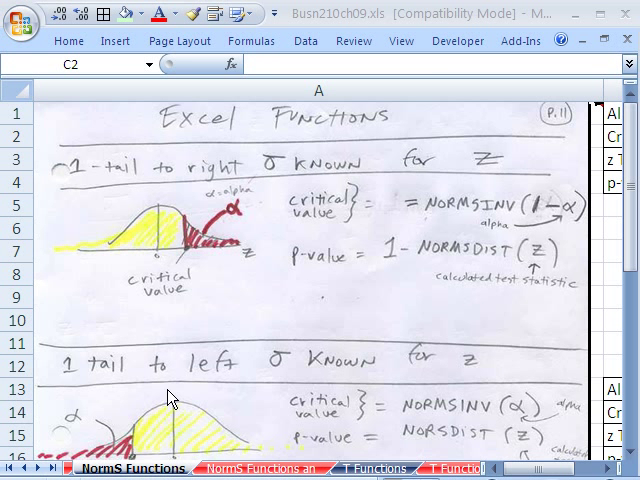
pyautogui.moveTo(501, 308)
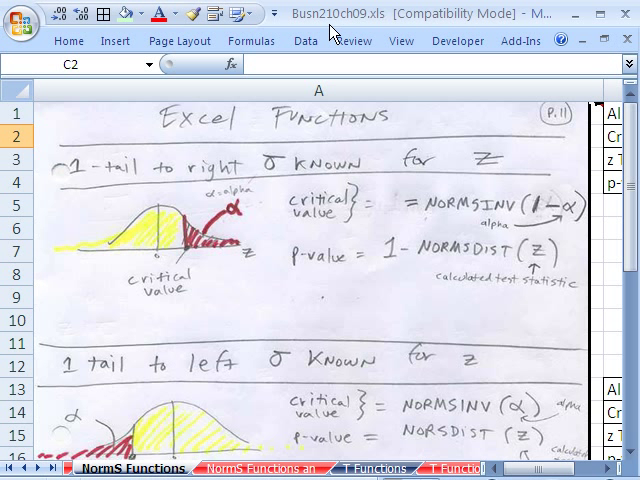
pyautogui.moveTo(342, 139)
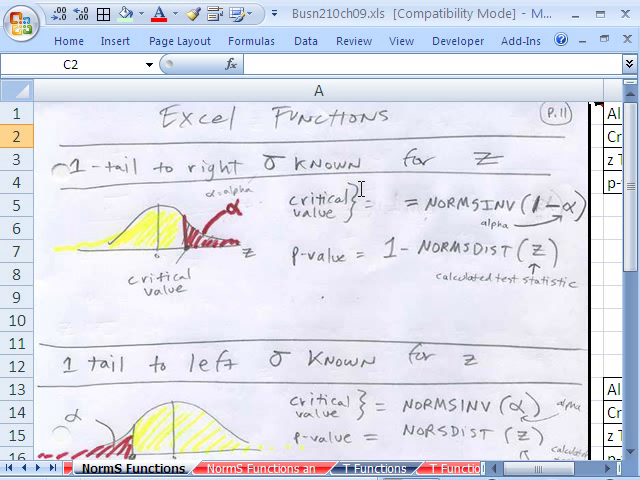
pyautogui.moveTo(187, 256)
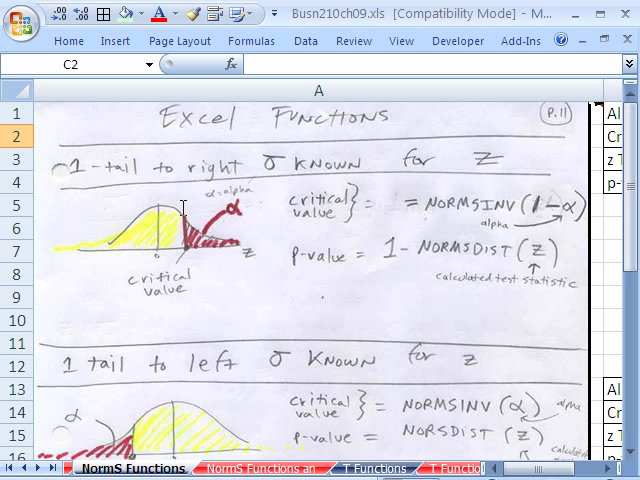
pyautogui.moveTo(295, 285)
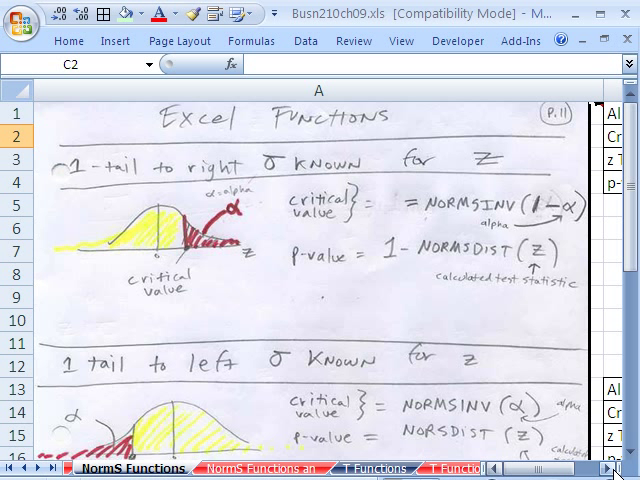
pyautogui.moveTo(176, 203)
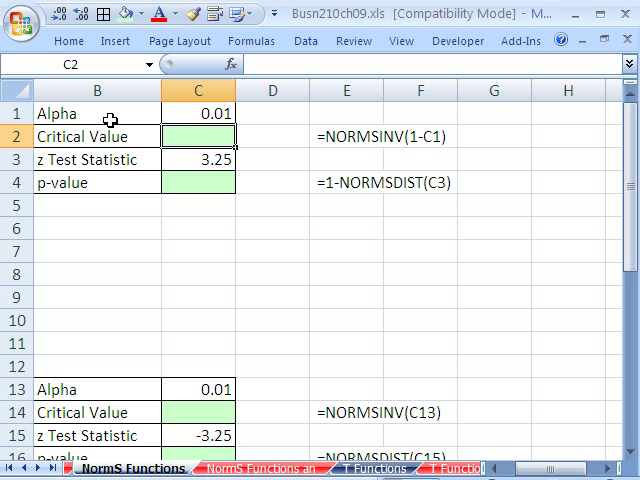
pyautogui.moveTo(102, 118)
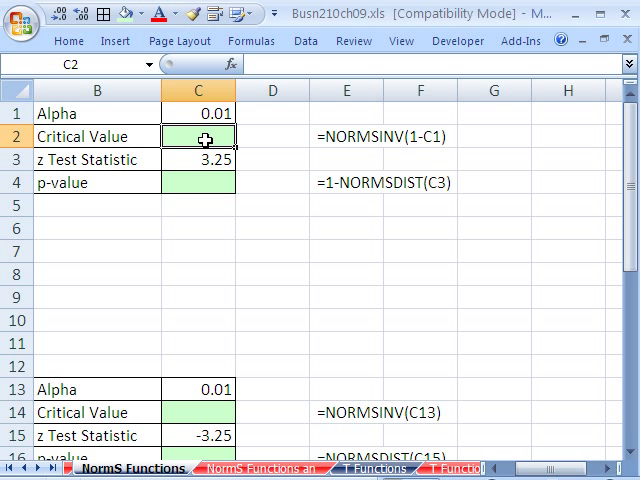
# Step: Enter =NORMSINV(1-C1) in C2 to get the upper-tail critical value 2.32635
pyautogui.write('=')
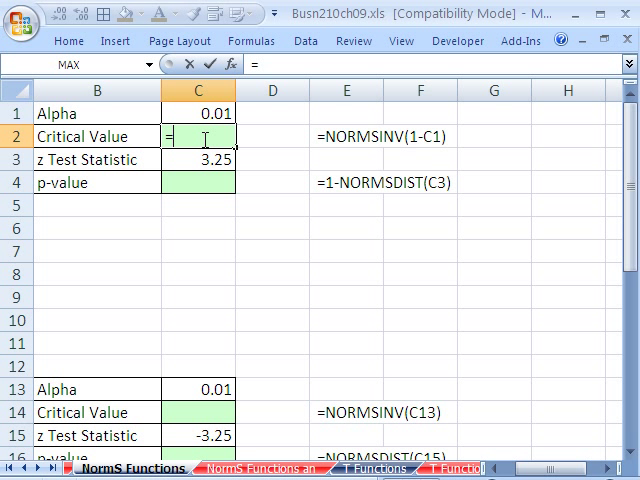
pyautogui.write('norms')
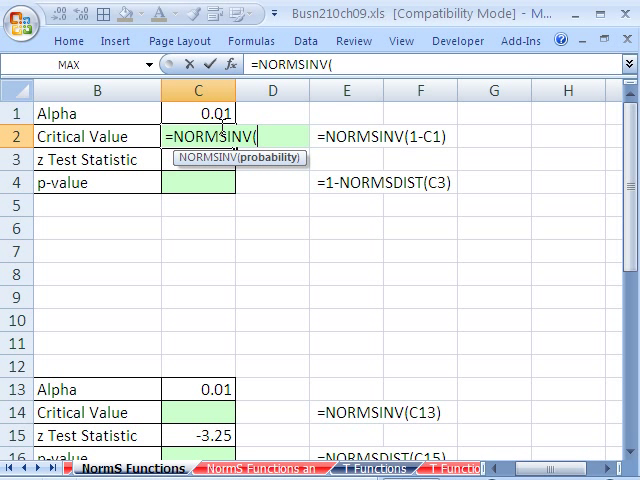
pyautogui.write('1-')
pyautogui.click(199, 159)
pyautogui.write('3.25')
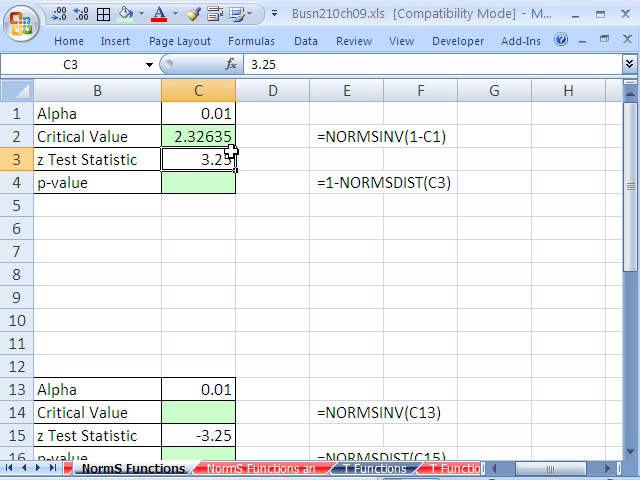
pyautogui.moveTo(242, 156)
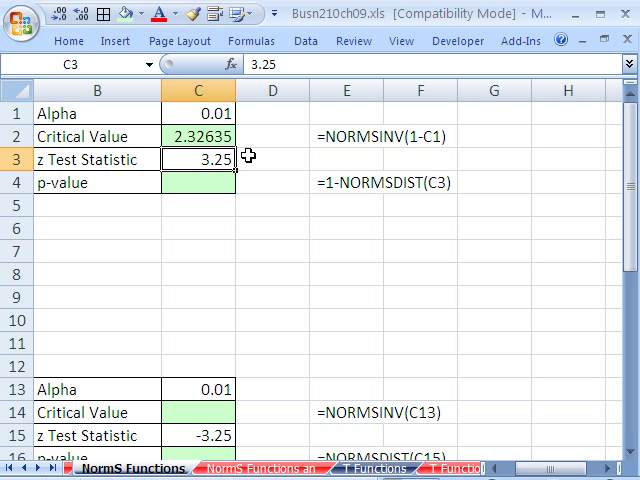
pyautogui.moveTo(237, 205)
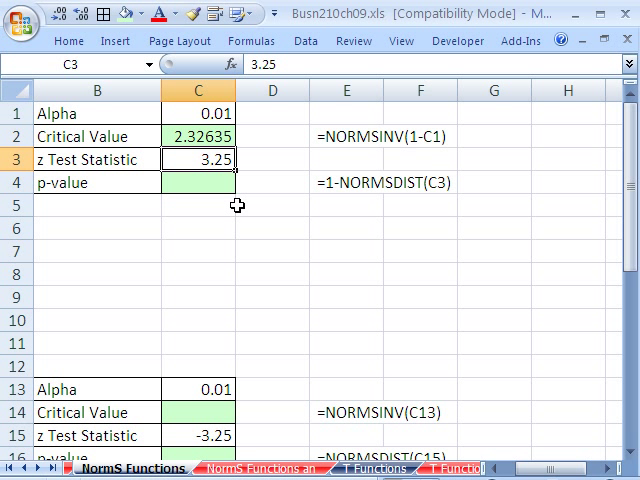
pyautogui.moveTo(205, 183)
pyautogui.write('=')
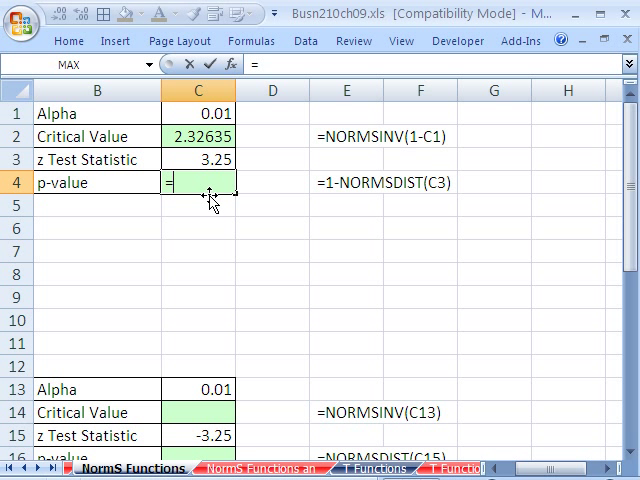
# Step: Enter =1-NORMSDIST(C3) in C4 for an upper-tail p-value of 0.00058
pyautogui.write('norms')
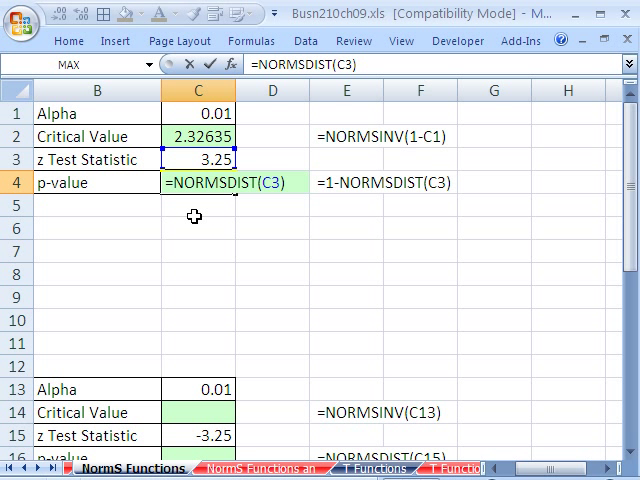
pyautogui.moveTo(228, 214)
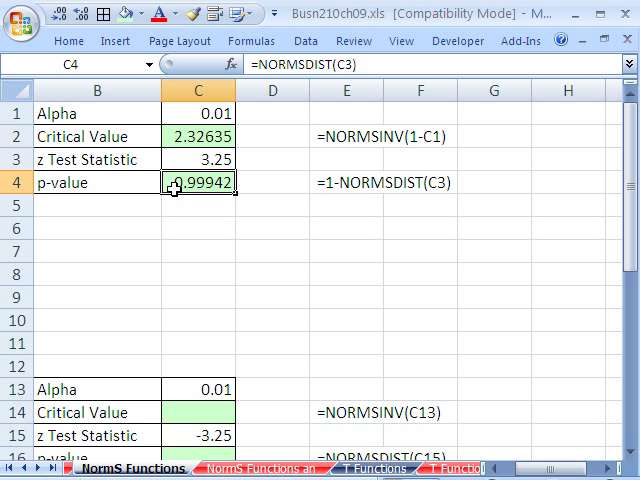
pyautogui.doubleClick(200, 185)
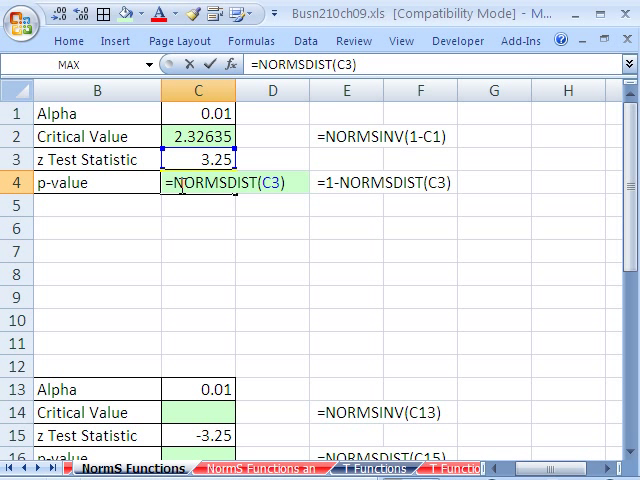
pyautogui.write('1')
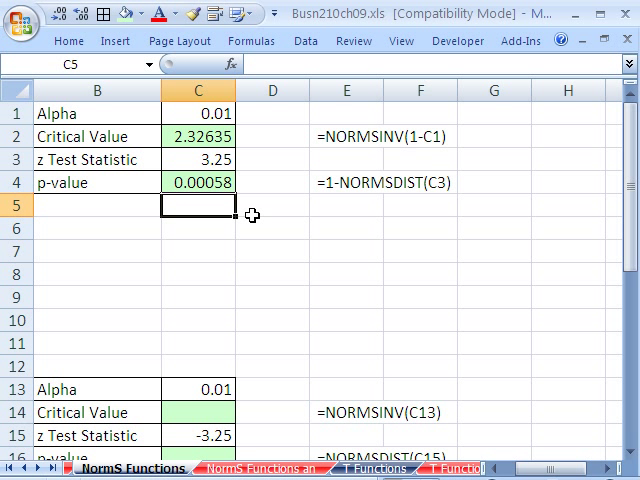
pyautogui.moveTo(320, 398)
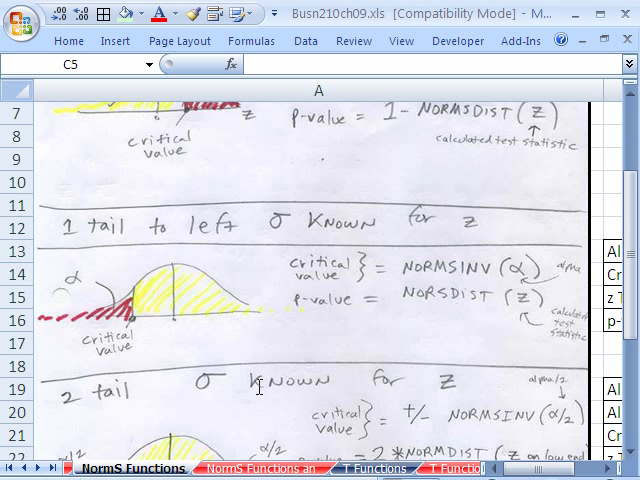
pyautogui.moveTo(368, 270)
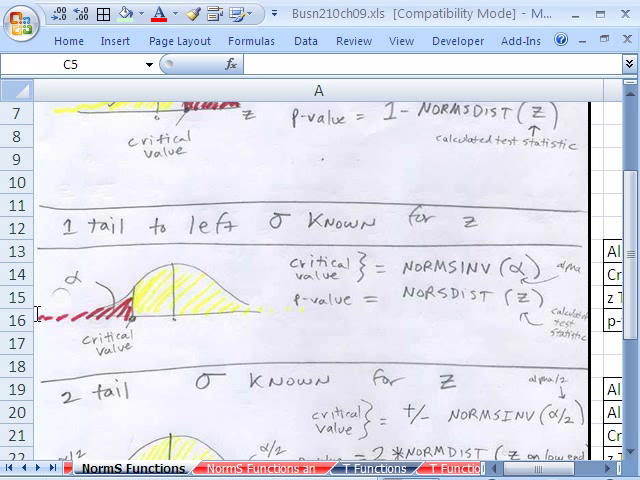
pyautogui.moveTo(148, 243)
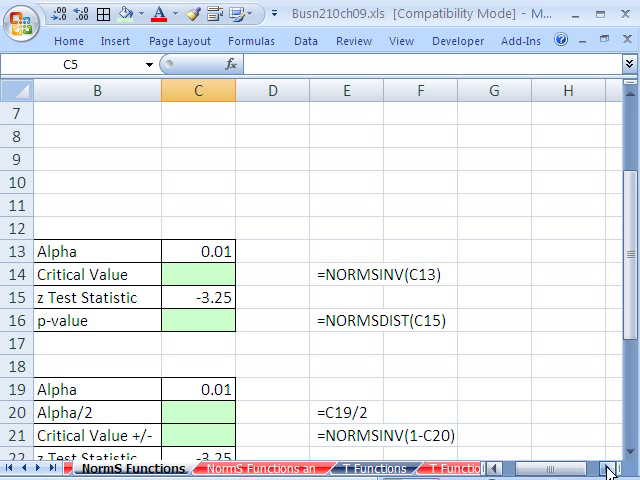
# Step: Enter =NORMSINV(C13) in C14 for a lower-tail critical value of -2.3263
pyautogui.click(196, 274)
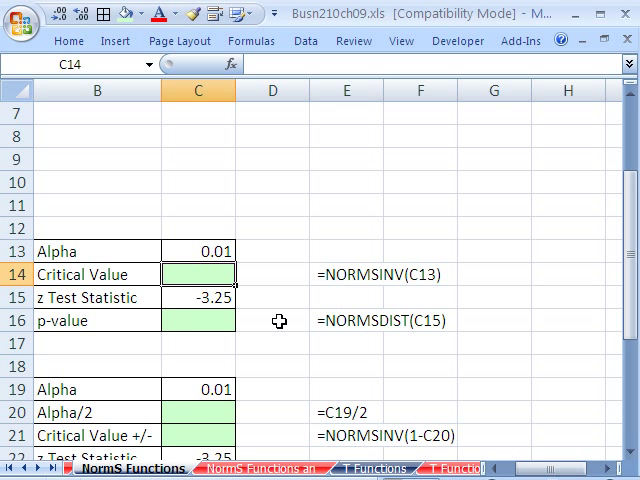
pyautogui.write('=norms')
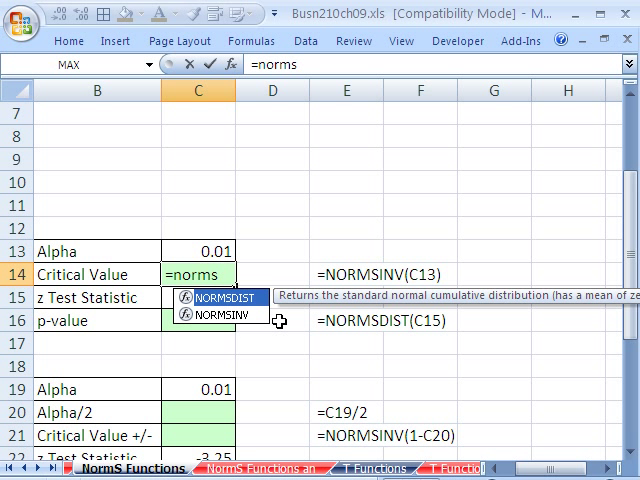
pyautogui.write('i')
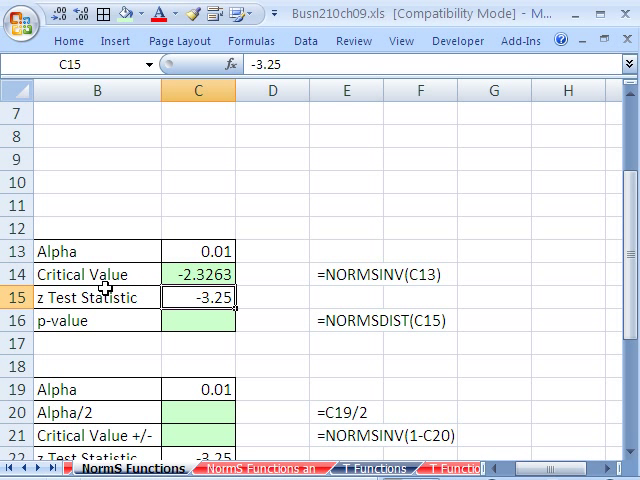
pyautogui.moveTo(128, 318)
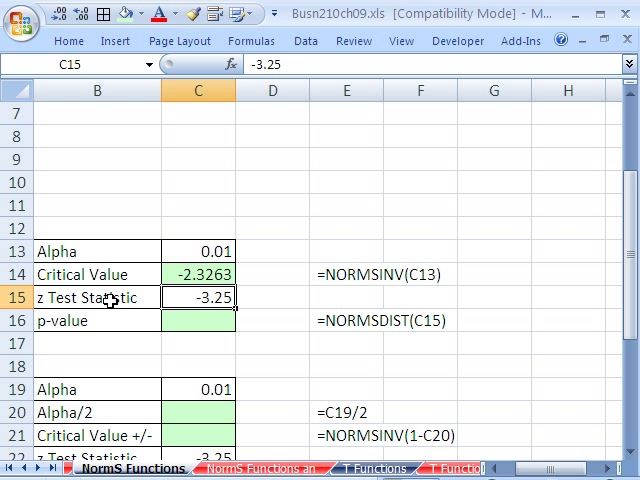
pyautogui.moveTo(205, 299)
pyautogui.write('=no')
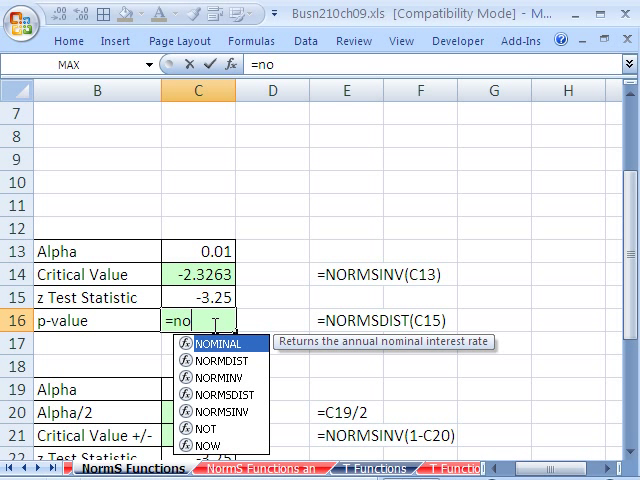
pyautogui.write('rms')
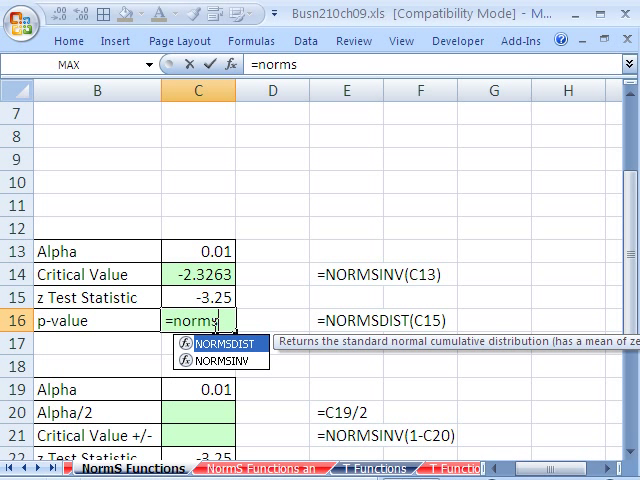
pyautogui.write('d')
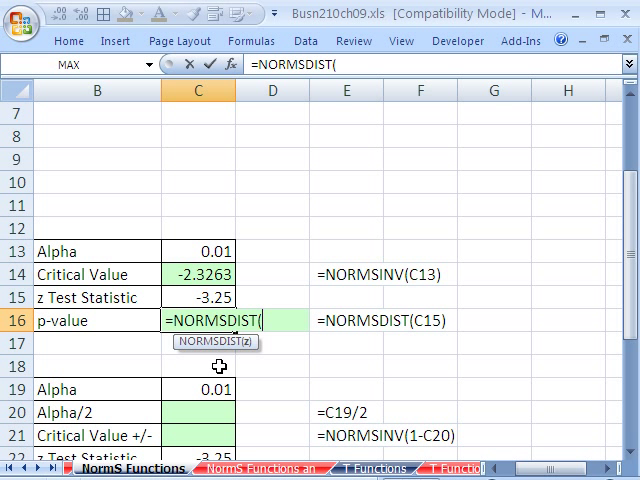
pyautogui.moveTo(222, 297)
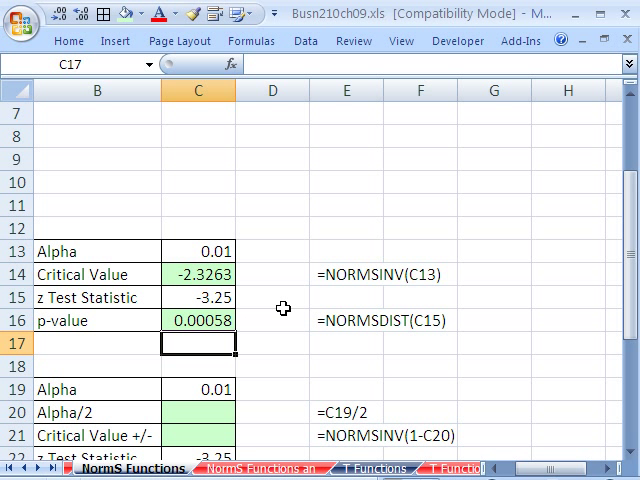
pyautogui.moveTo(172, 334)
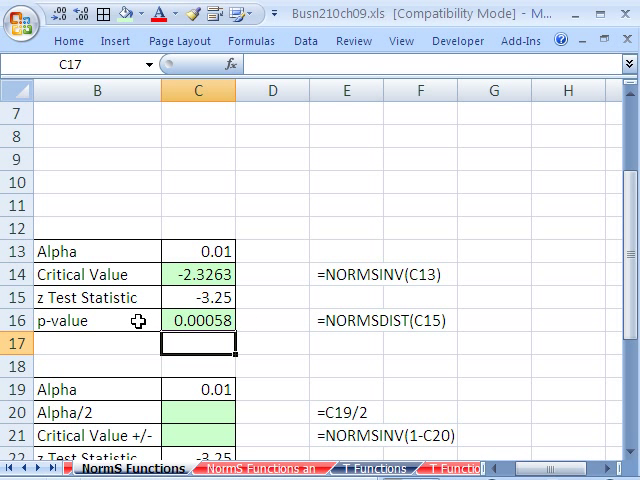
pyautogui.moveTo(200, 326)
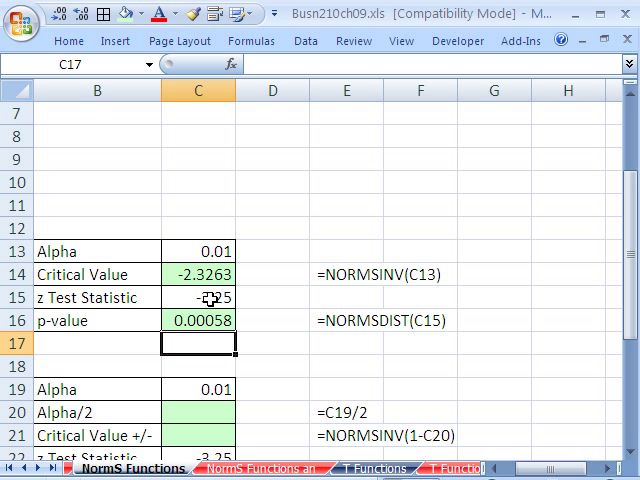
pyautogui.moveTo(210, 302)
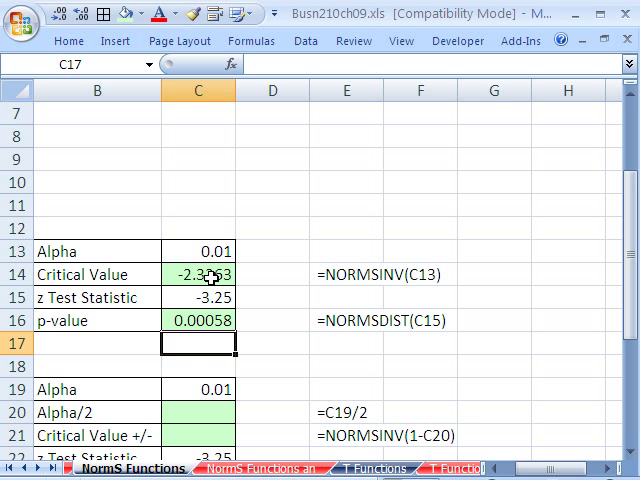
pyautogui.moveTo(545, 468); pyautogui.dragTo(540, 468)
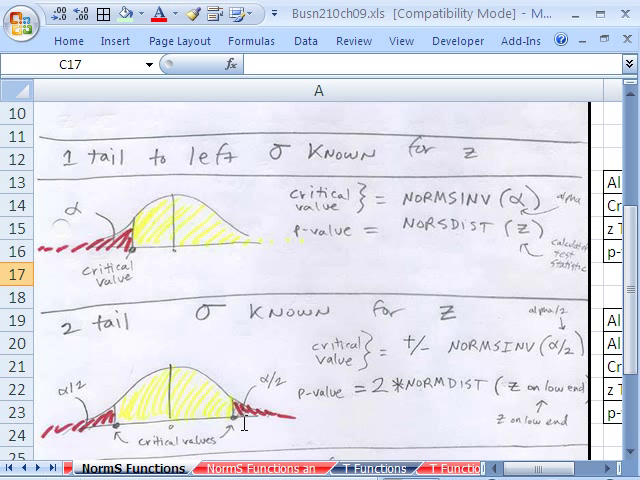
pyautogui.moveTo(340, 368)
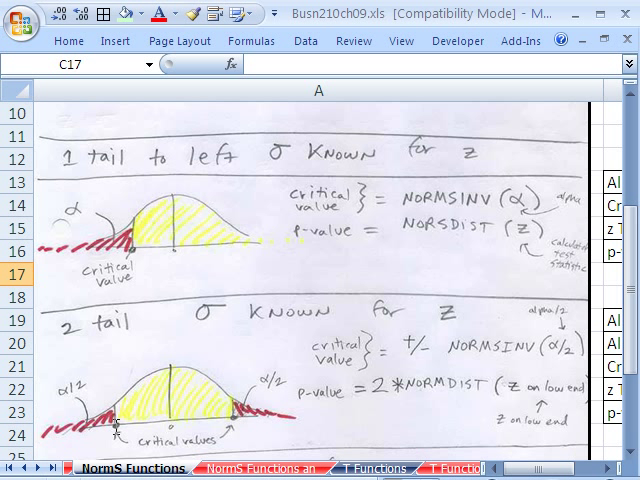
pyautogui.moveTo(112, 424)
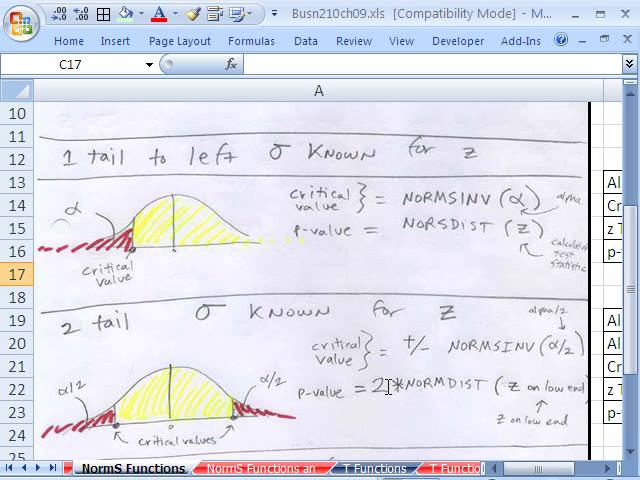
pyautogui.moveTo(378, 435)
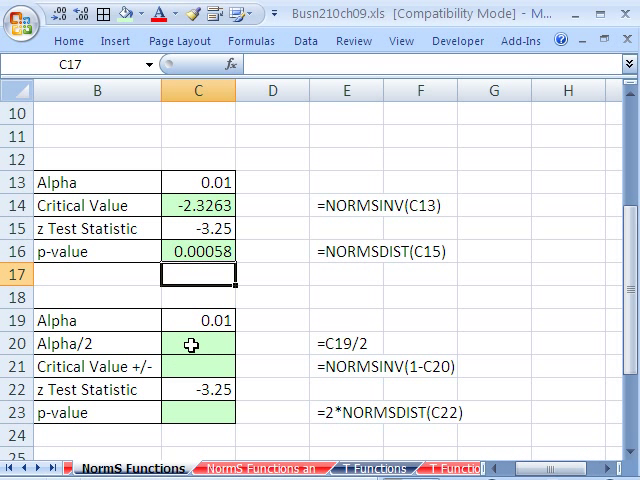
# Step: Enter =C19/2 in C20 to get alpha/2 of 0.005
pyautogui.write('=C19')
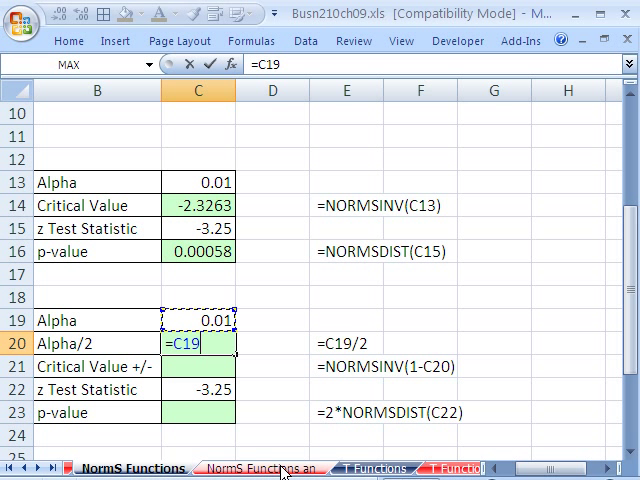
pyautogui.write('/2')
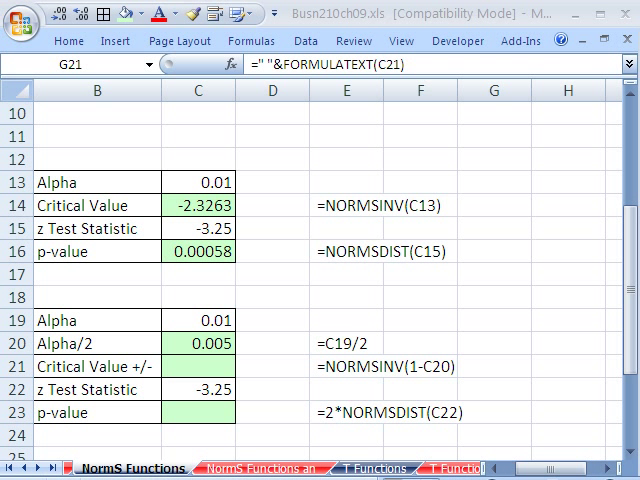
pyautogui.moveTo(177, 374)
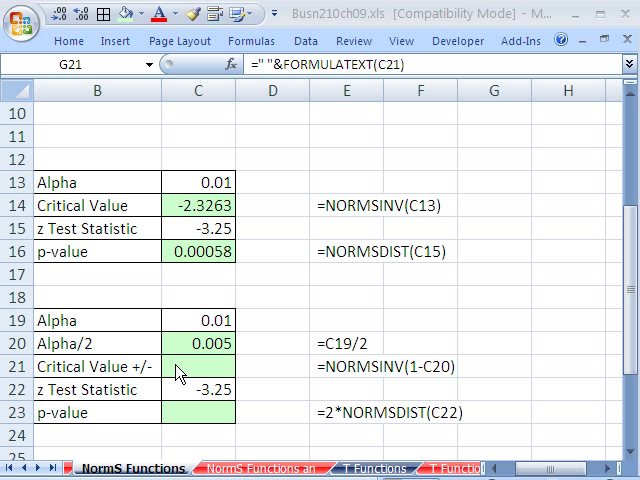
pyautogui.click(197, 367)
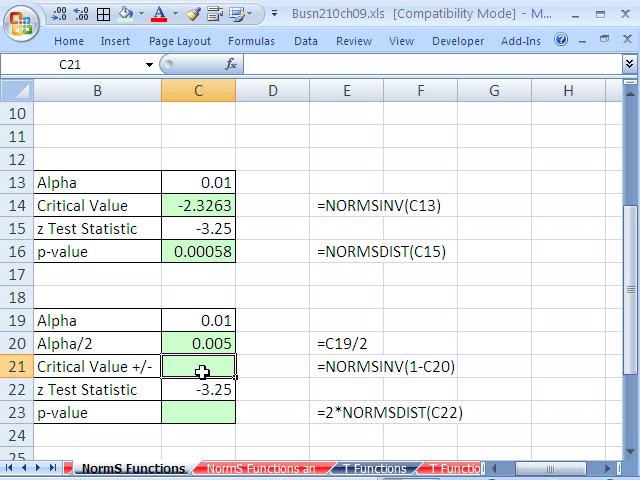
# Step: Enter =NORMSINV(1-C20) in C21 and D21, giving 2.57583 in both
pyautogui.write('=')
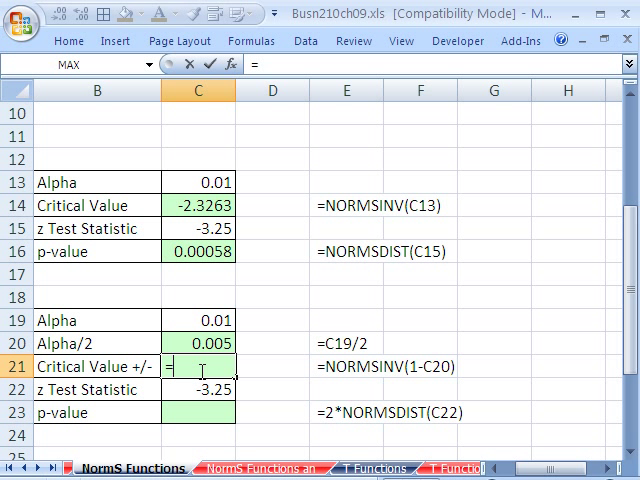
pyautogui.write('norm')
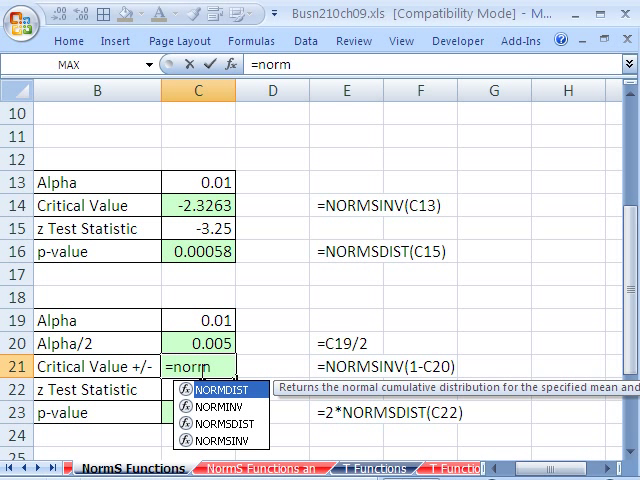
pyautogui.write('s')
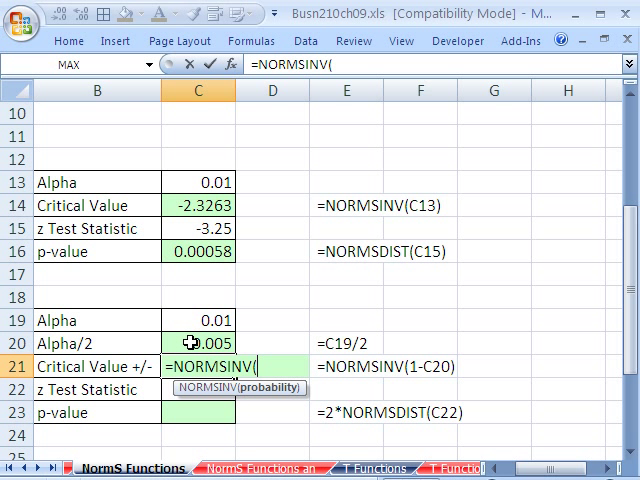
pyautogui.click(196, 341)
pyautogui.write('-3.25')
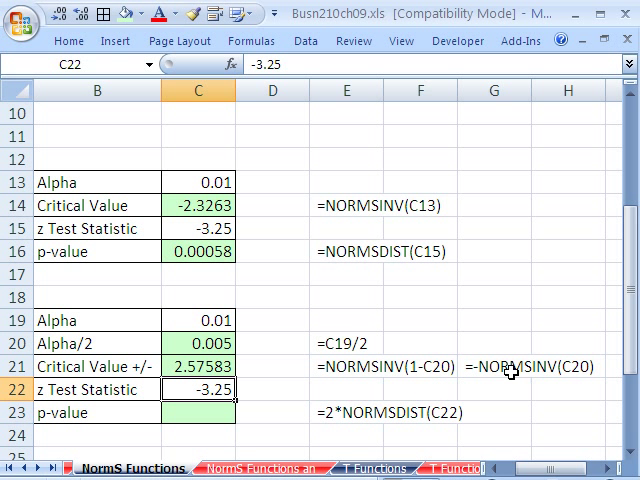
pyautogui.moveTo(333, 385)
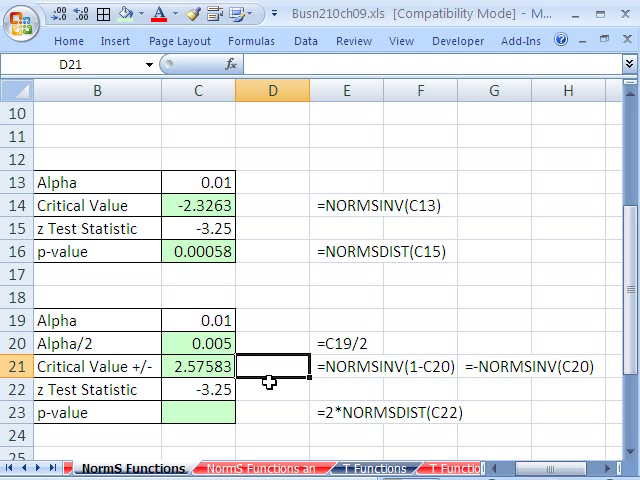
pyautogui.write('=norms')
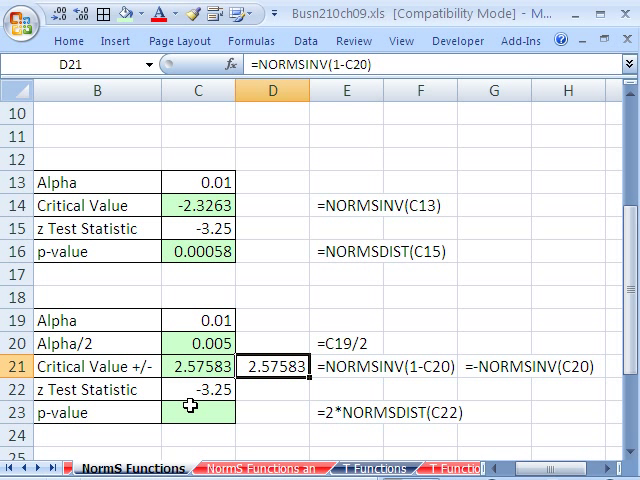
pyautogui.moveTo(45, 385)
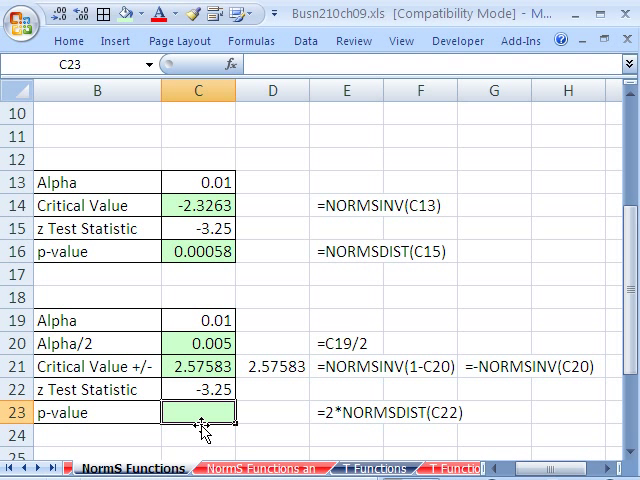
# Step: Enter =2*NORMSDIST(C22) in C23 for a two-tail p-value of 0.00115
pyautogui.write('=norm')
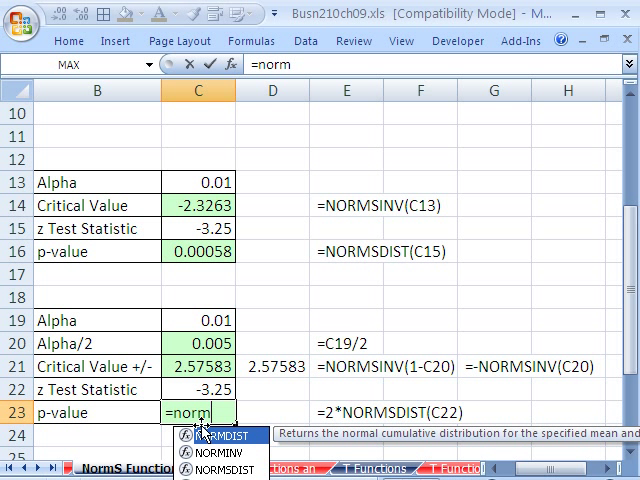
pyautogui.write('sd')
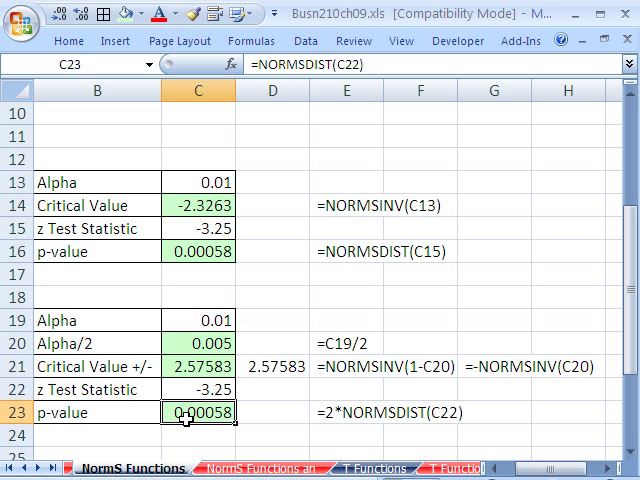
pyautogui.doubleClick(180, 411)
pyautogui.write('2*')
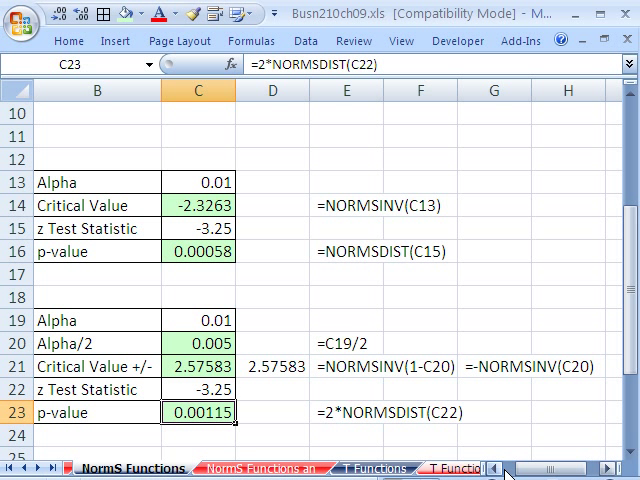
pyautogui.moveTo(203, 388)
pyautogui.write('=NORMSINV(C20)')
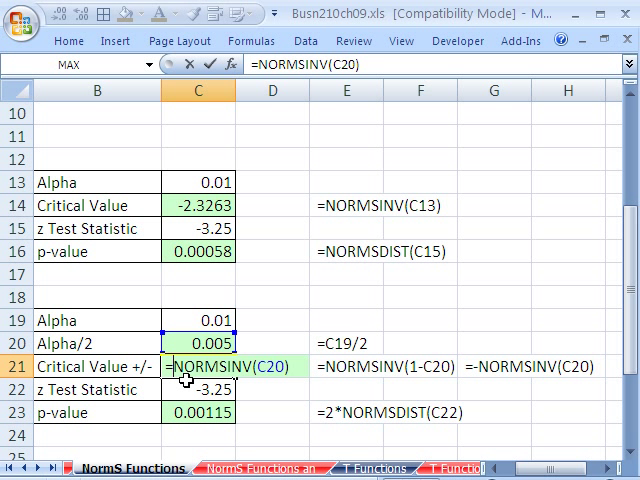
# Step: Change C21 to =-NORMSINV(C20), still 2.57583, then scroll down through the notes
pyautogui.press('enter')
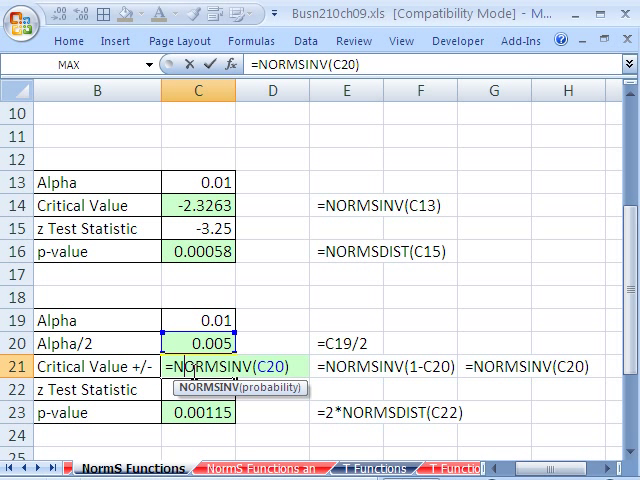
pyautogui.write('-')
pyautogui.click(528, 367)
pyautogui.write('-')
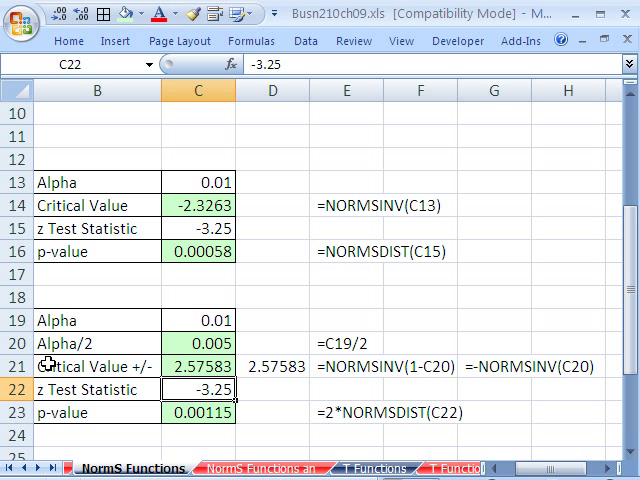
pyautogui.moveTo(140, 368)
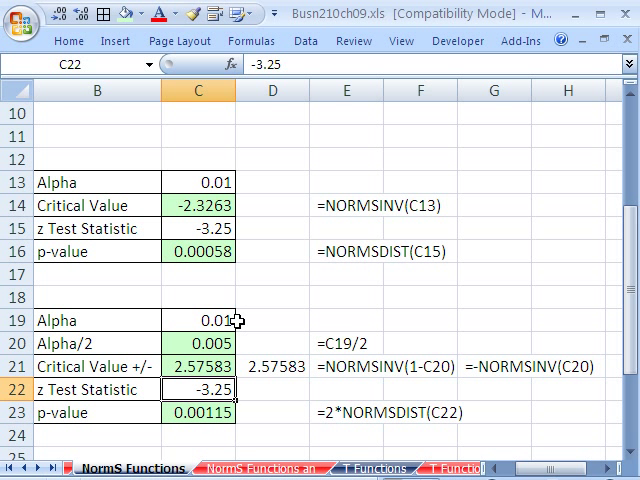
pyautogui.moveTo(194, 427)
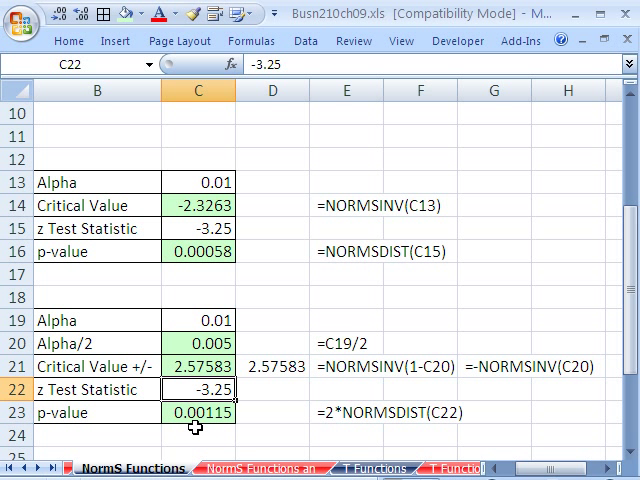
pyautogui.moveTo(253, 433)
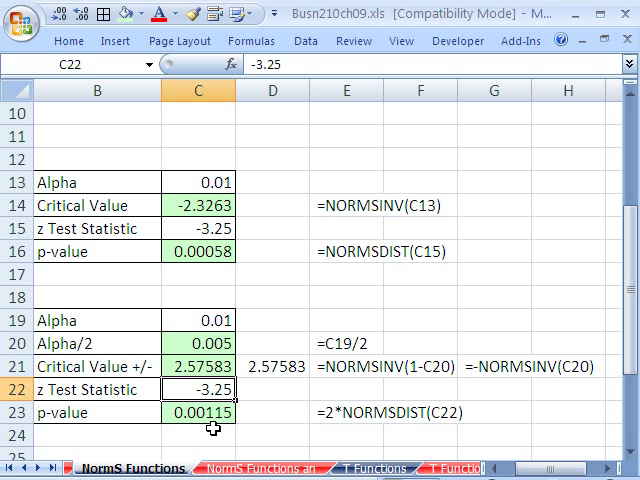
pyautogui.moveTo(115, 471)
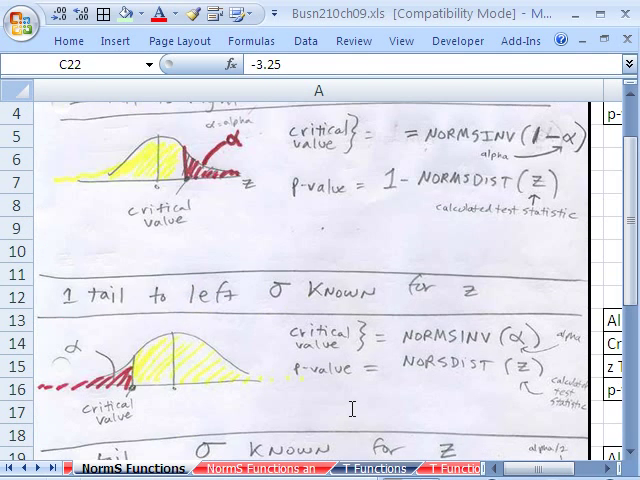
pyautogui.scroll(-3)
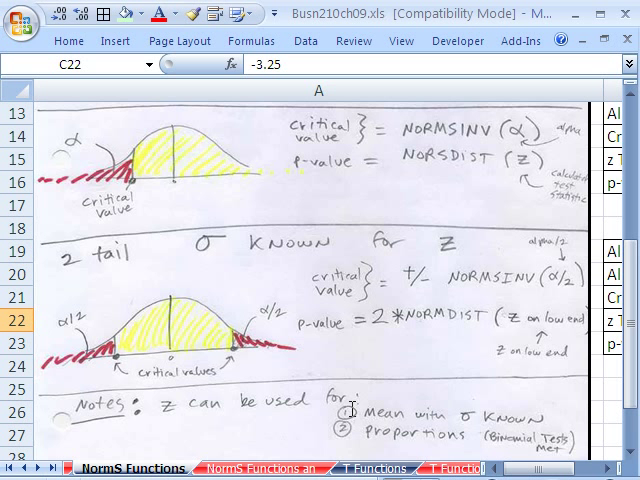